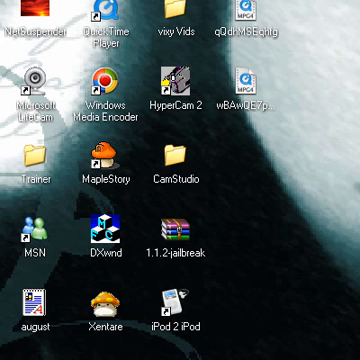
Launch DXWnd from its desktop shortcut to show the MapleStory.exe and OdinMS.exe entries
double_click(89, 228)
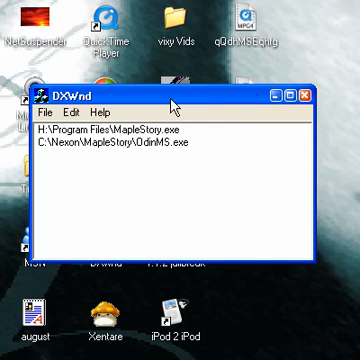
mouse_move(262, 82)
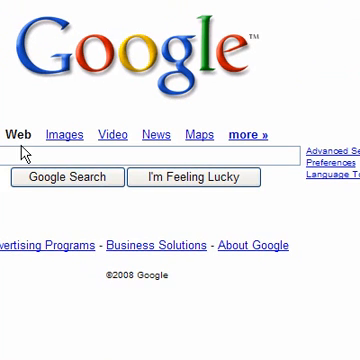
Start typing a search for DXWnd in the Google search box
type("d")
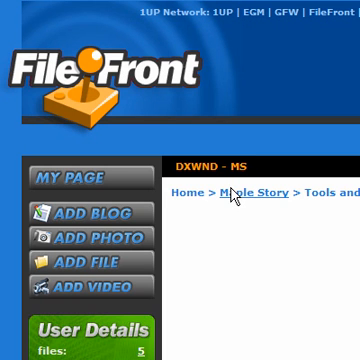
Open the DXWND - MS FileFront page and scroll to the DXWnd-ms.rar (152.36 KB) download details
left_click(251, 191)
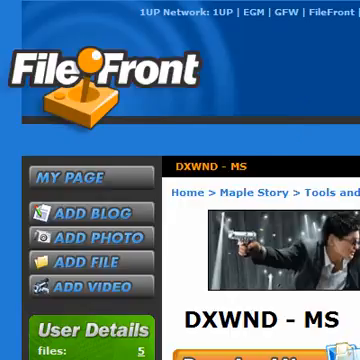
scroll("down", 3)
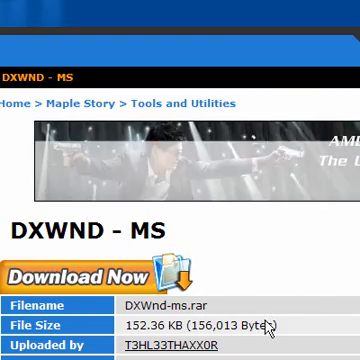
scroll("down", 3)
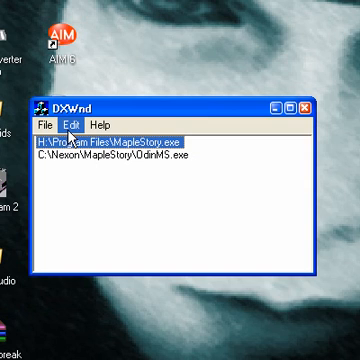
Choose Modify from the Edit menu for the H:\Program Files\MapleStory.exe entry
left_click(67, 123)
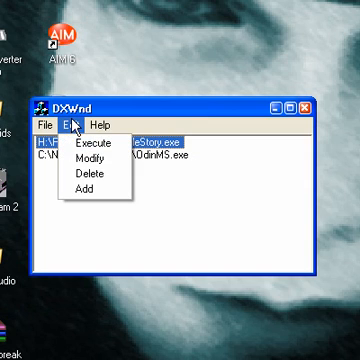
mouse_move(98, 160)
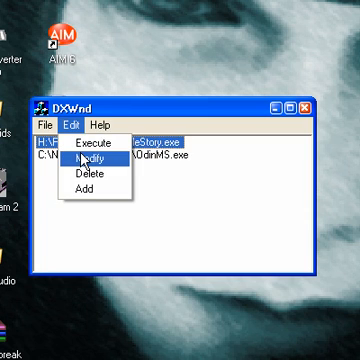
left_click(83, 159)
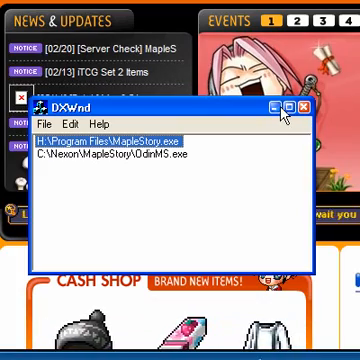
Minimize the DXWnd window to reach the MapleStory launcher
left_click(305, 102)
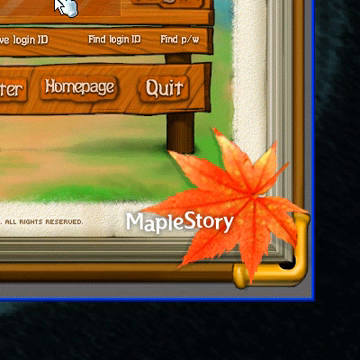
mouse_move(20, 5)
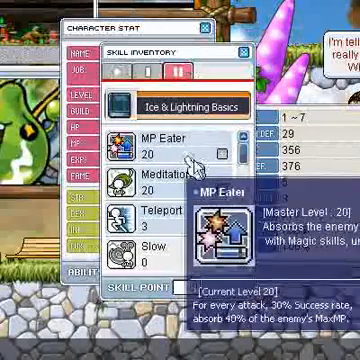
Scroll the Ice & Lightning skill list to see Meditation 20, Teleport 3, Slow 0 and Cold Beam 18
scroll("down", 3)
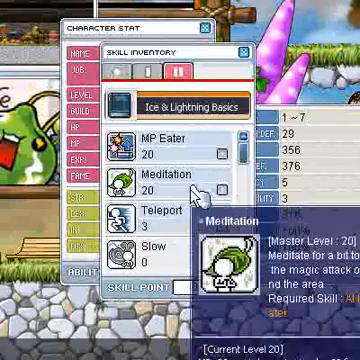
scroll("down", 3)
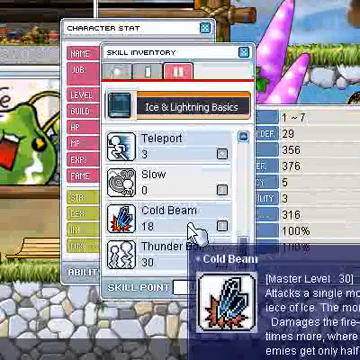